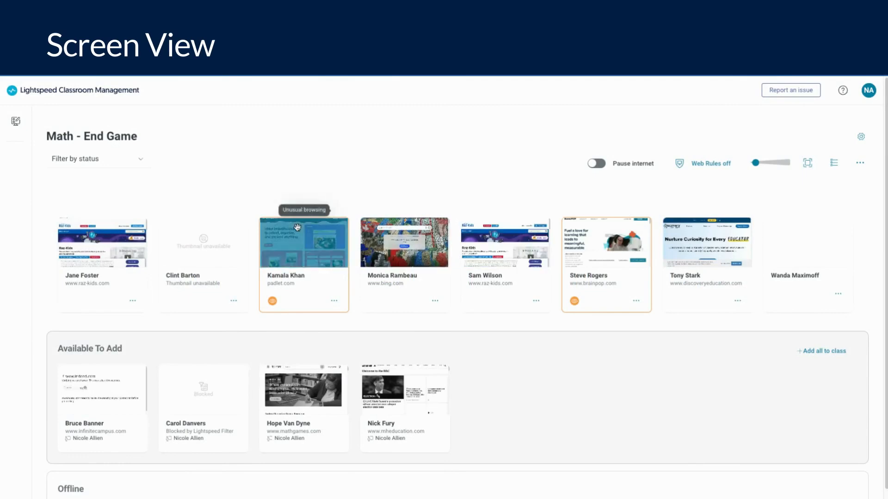
mouse_move(210, 188)
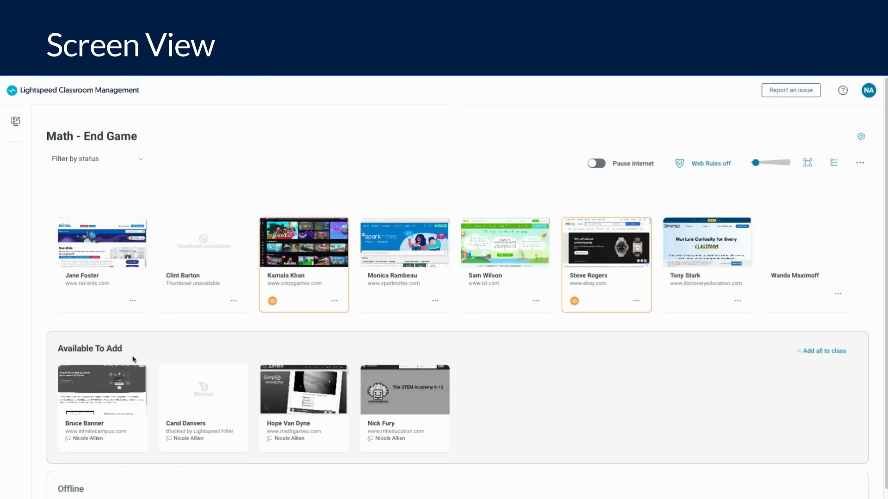
Show the student screens full screen and shrink the thumbnails slightly with the resize slider.
scroll(down, 3)
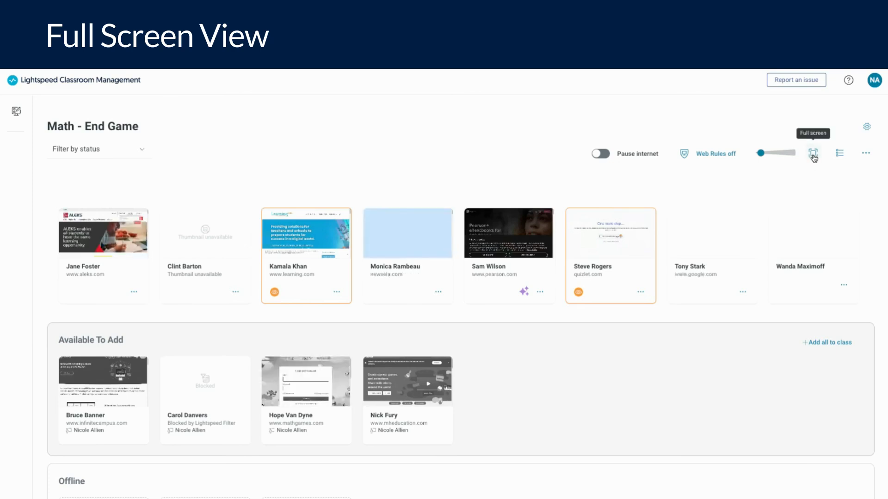
click(813, 153)
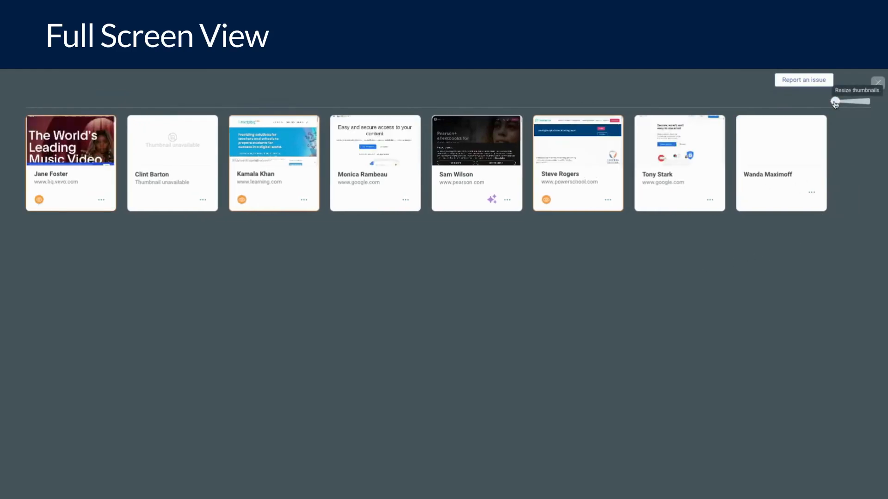
drag(851, 101, 839, 101)
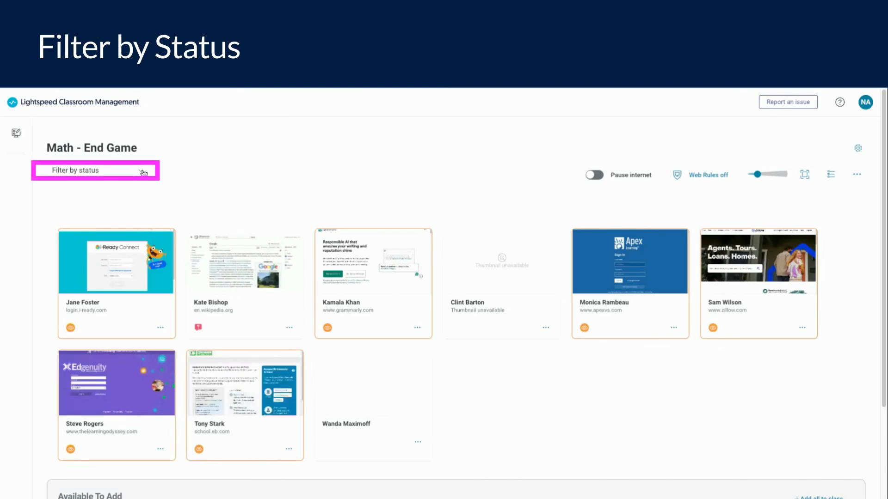
Reveal the Filter by status choices for the class's students.
click(95, 170)
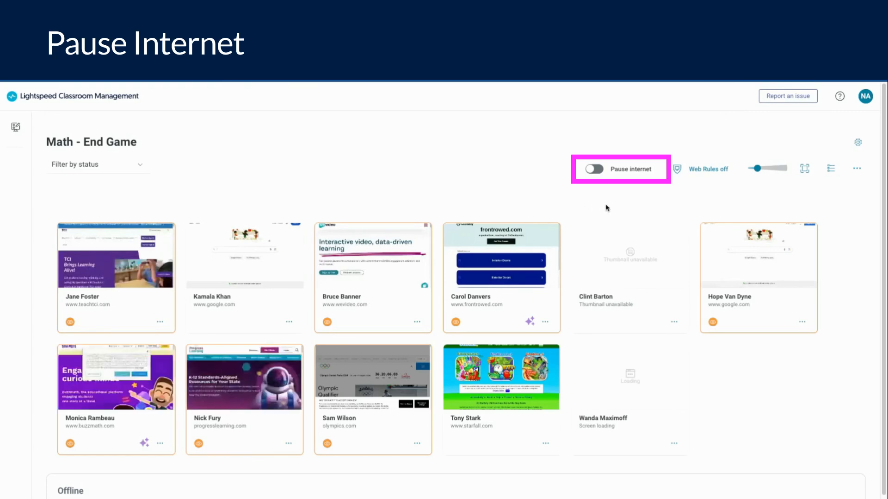
mouse_move(594, 168)
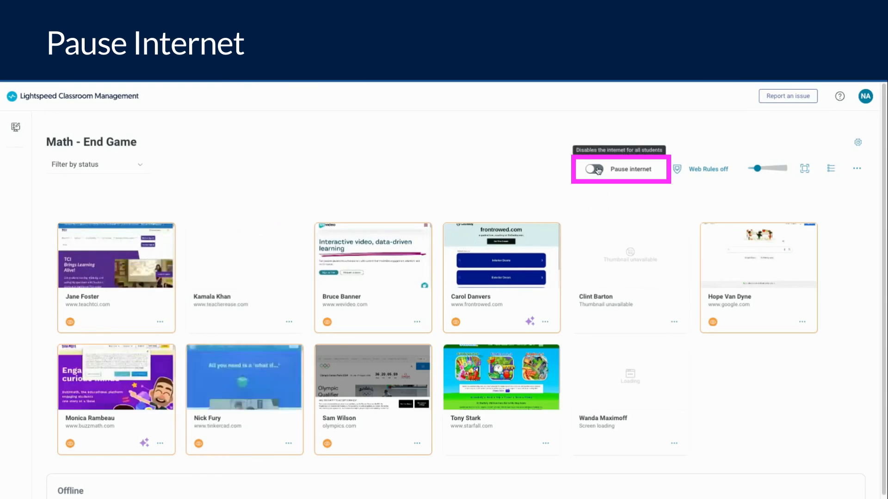
Pause internet access for the whole class, then restore it.
click(594, 168)
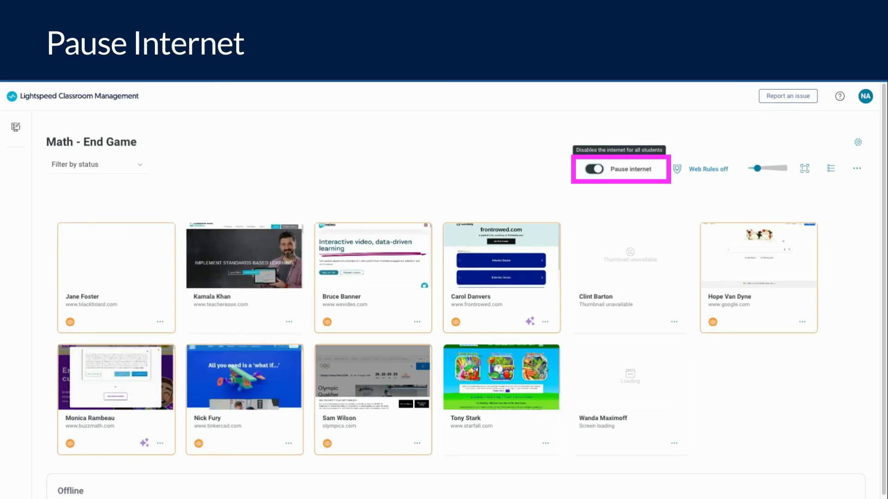
click(593, 169)
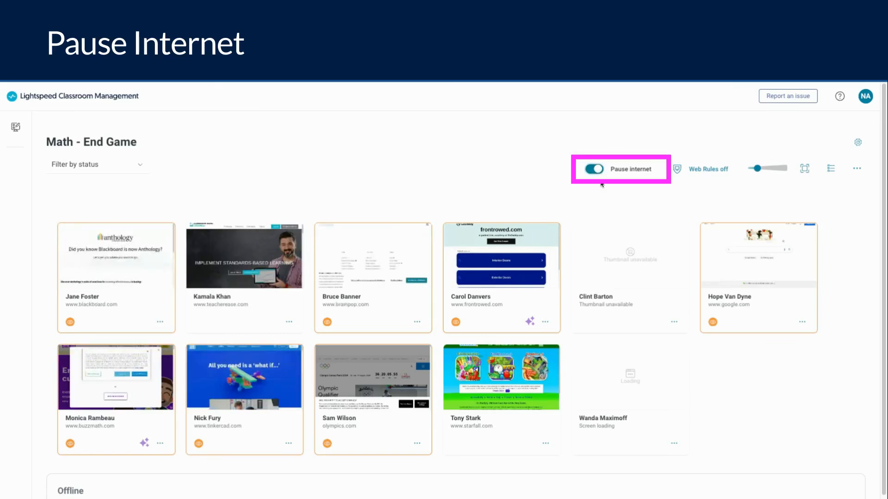
click(593, 169)
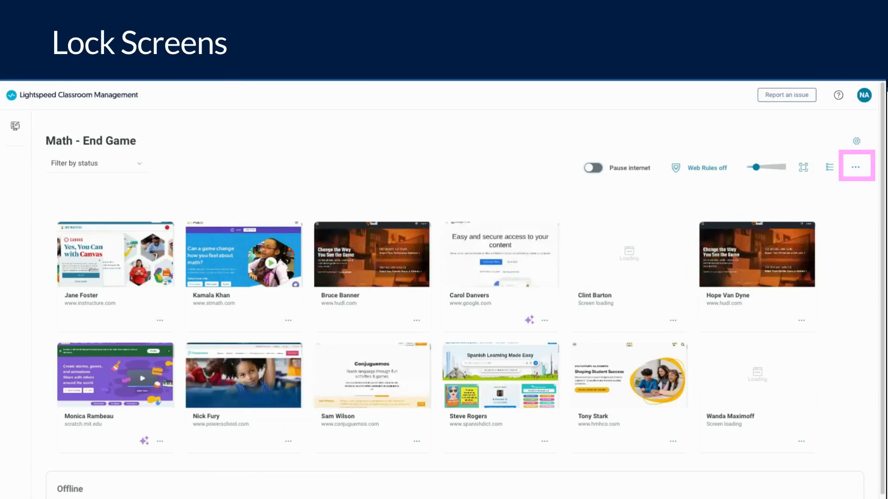
Lock all student screens from the class-wide More actions menu.
click(856, 167)
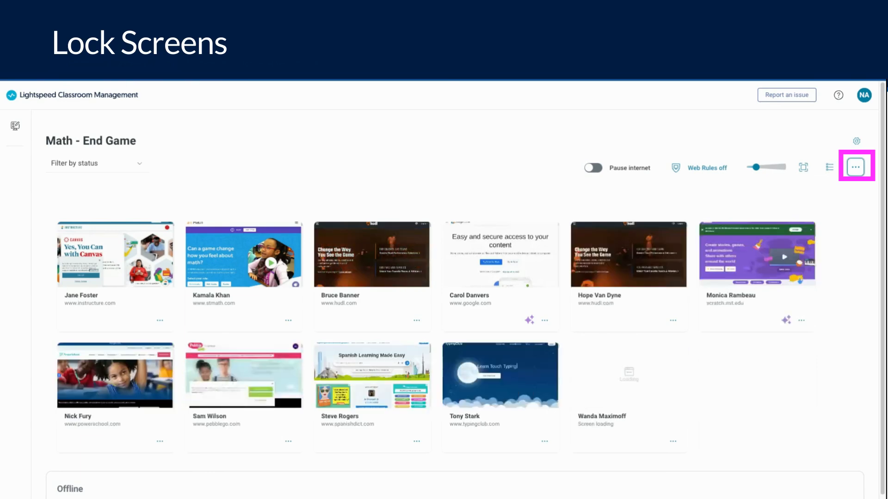
click(855, 167)
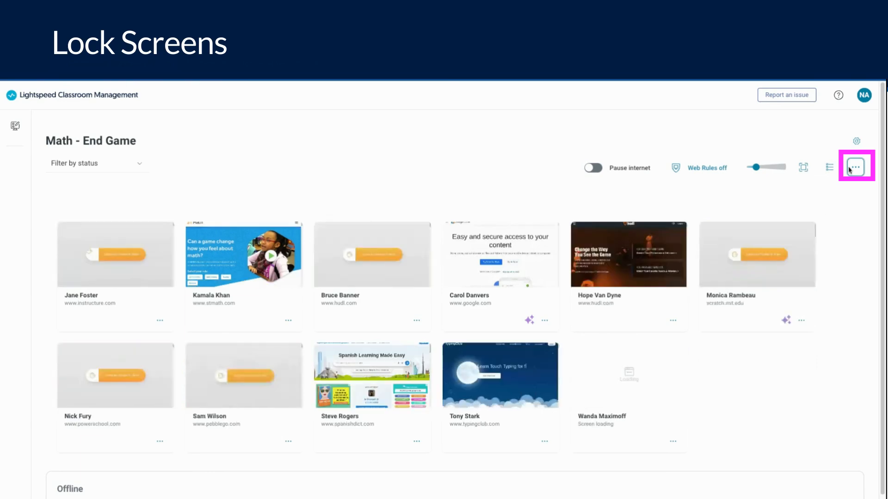
click(855, 166)
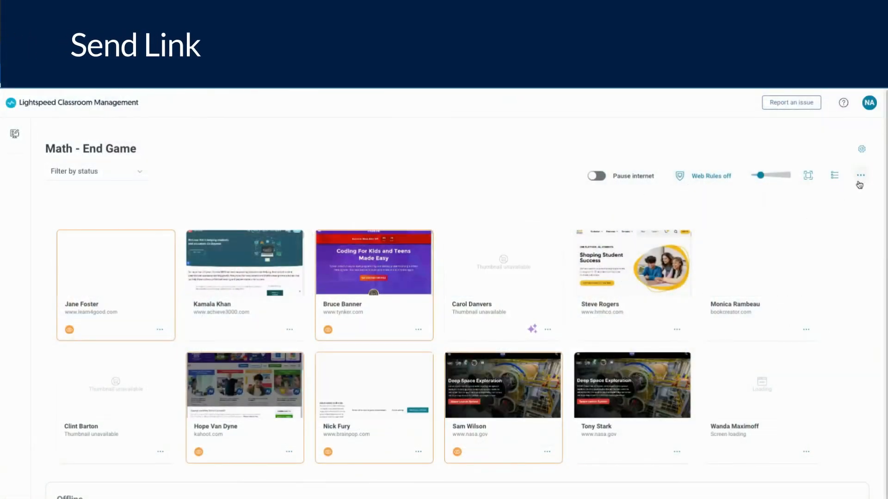
Send the nasa.gov link to all students so it opens in a new tab.
click(860, 175)
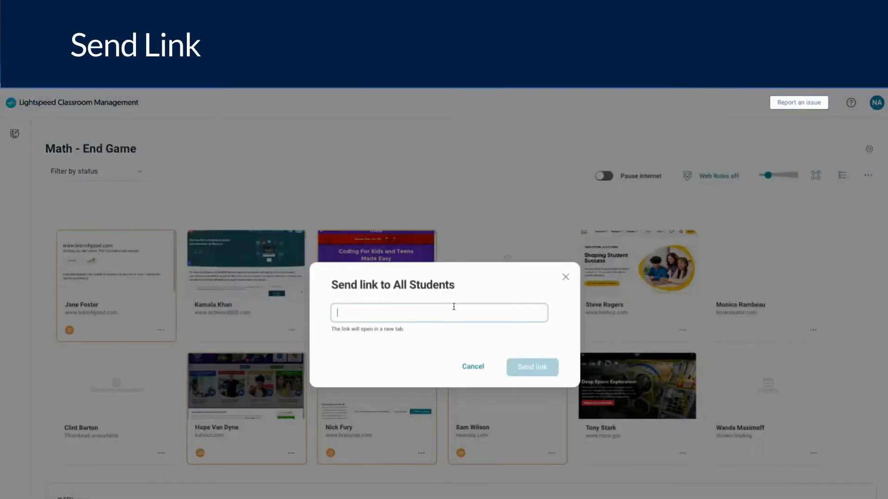
text(nasa.gov)
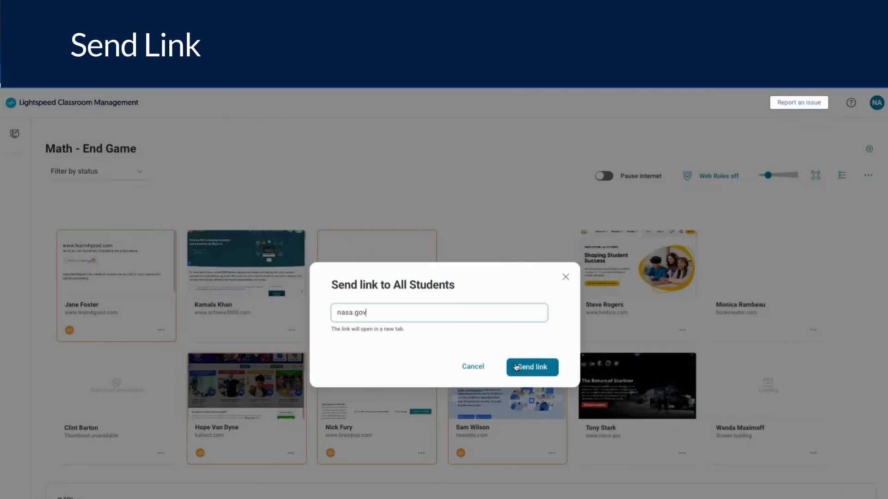
click(531, 368)
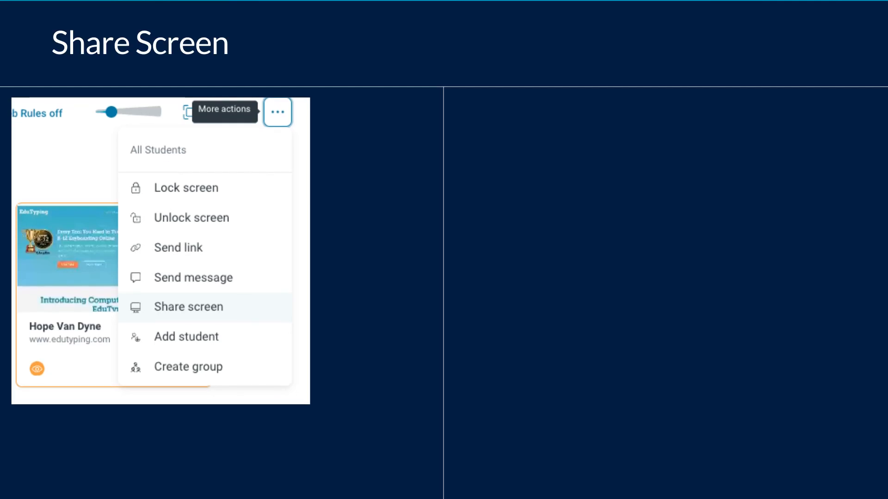
Start sharing the teacher's screen with My class, reaching the browser's choose-what-to-share prompt.
click(188, 306)
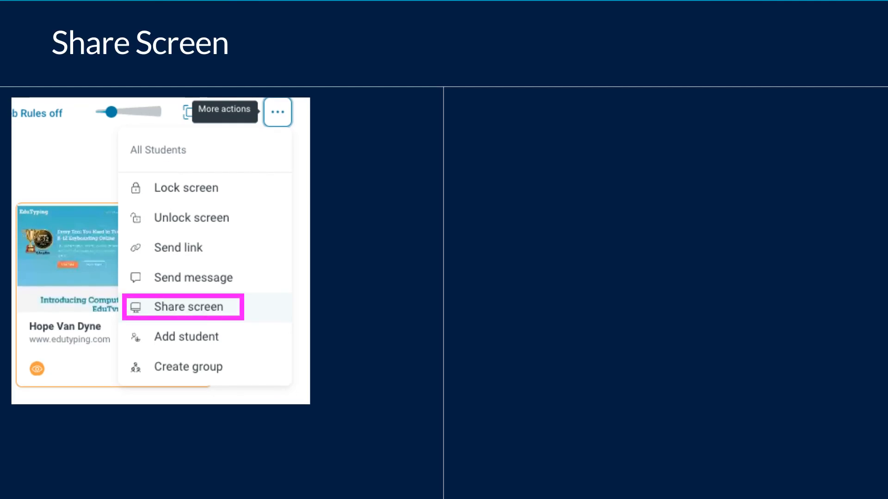
click(182, 306)
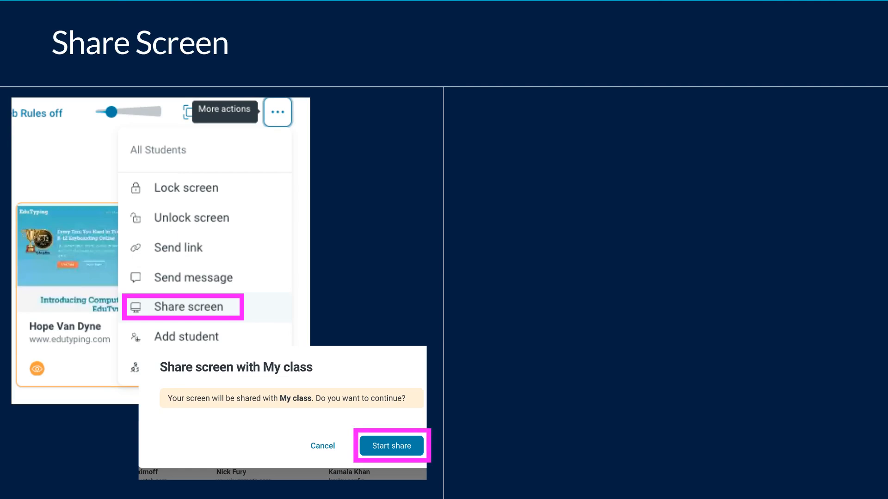
click(390, 446)
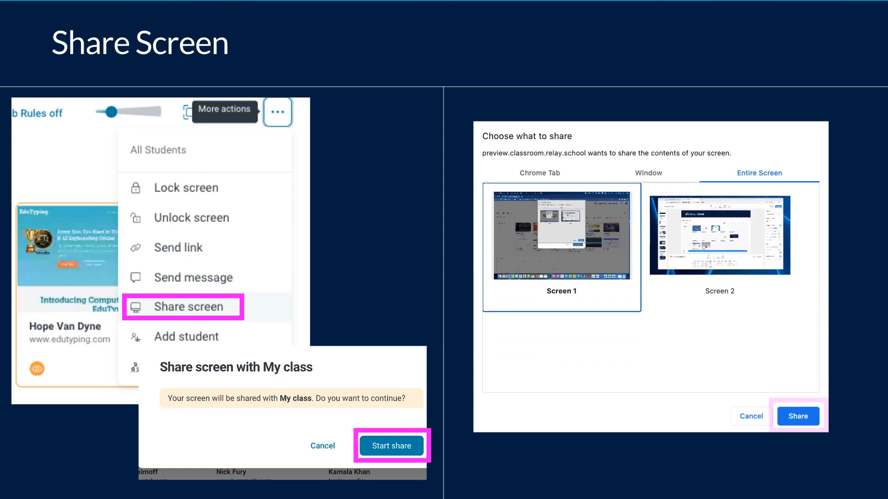